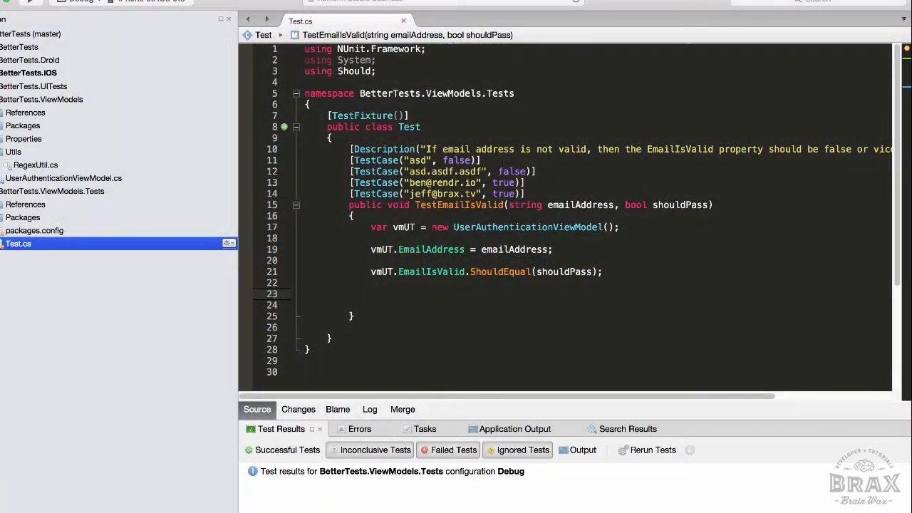
Open UserAuthenticationViewModel.cs beside Test.cs to view its EmailIsValid and EmailAddress properties.
{"action": "left_click", "coordinate": [371, 294]}
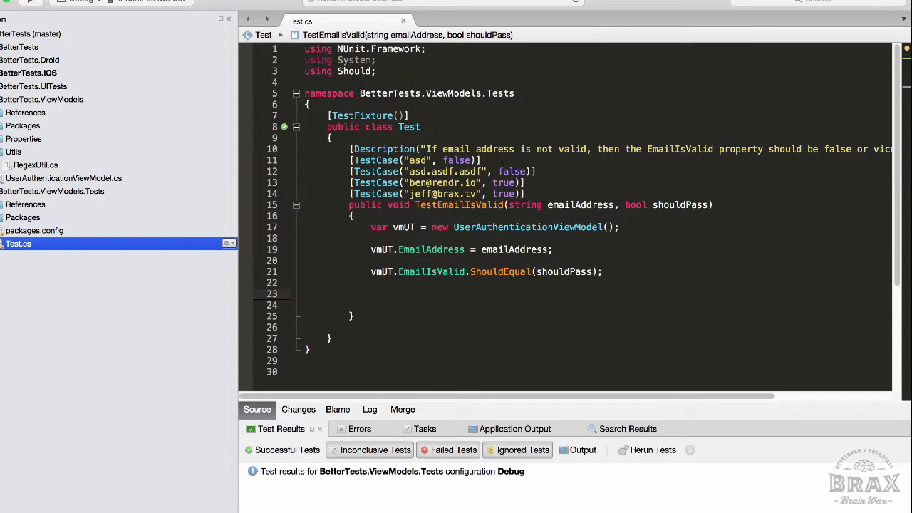
{"action": "left_click", "coordinate": [371, 294]}
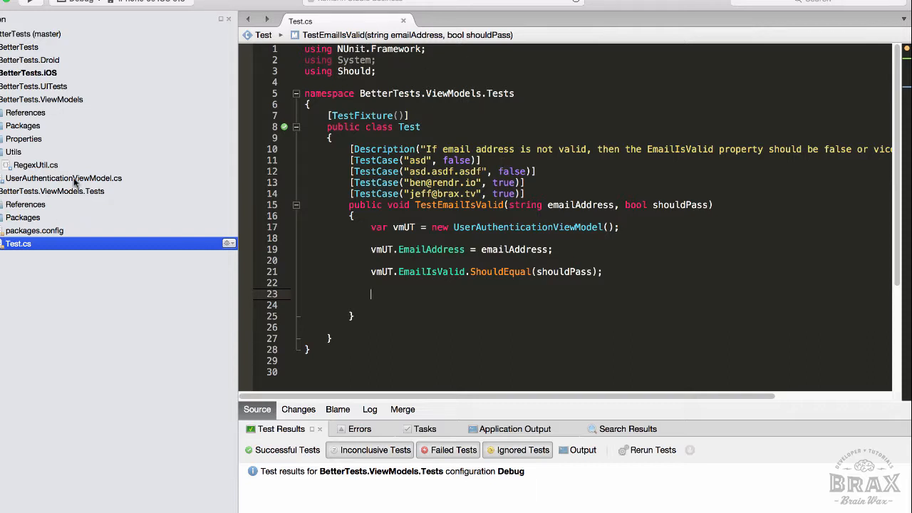
{"action": "left_click", "coordinate": [62, 178]}
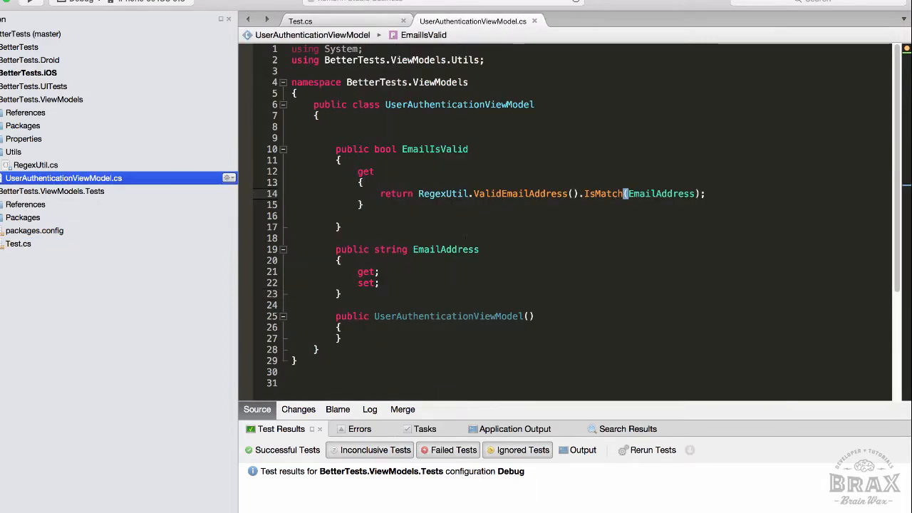
{"action": "left_click", "coordinate": [446, 250]}
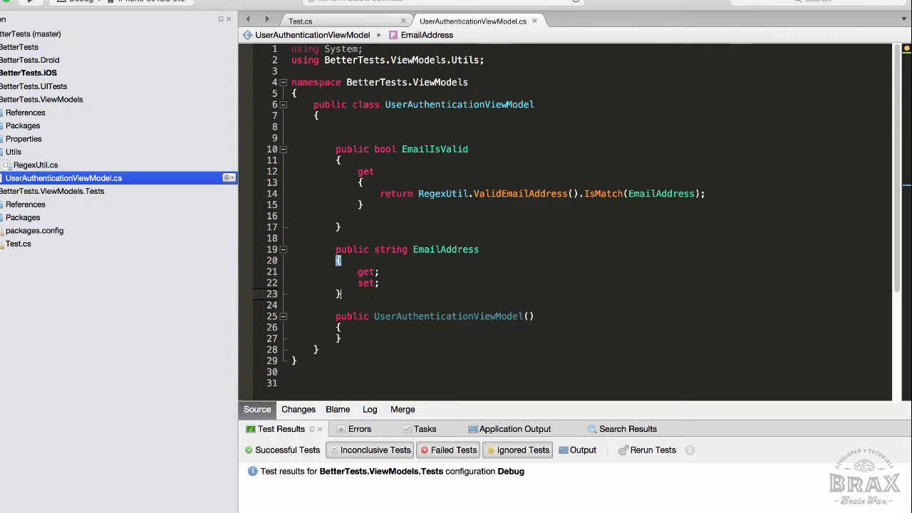
Make the view model implement INotifyPropertyChanged, initialising PropertyChanged to delegate { }.
{"action": "type", "text": ": I"}
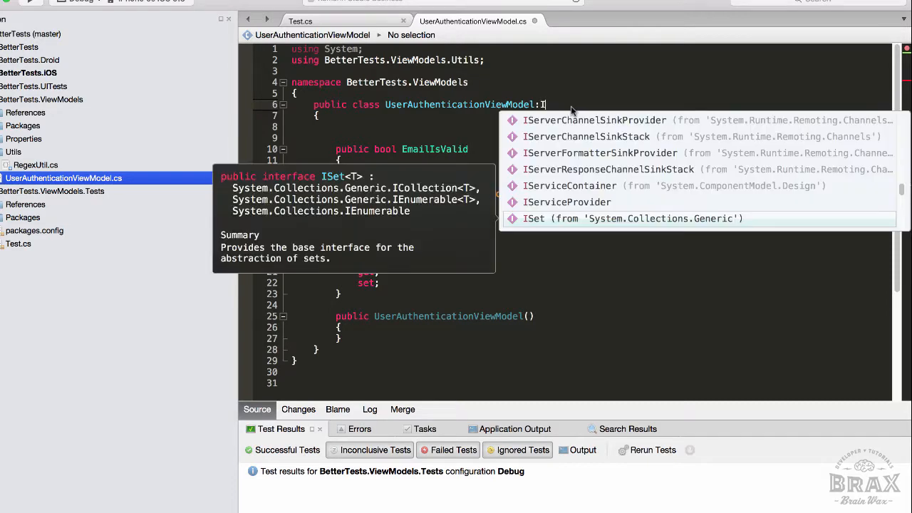
{"action": "type", "text": "Propertych"}
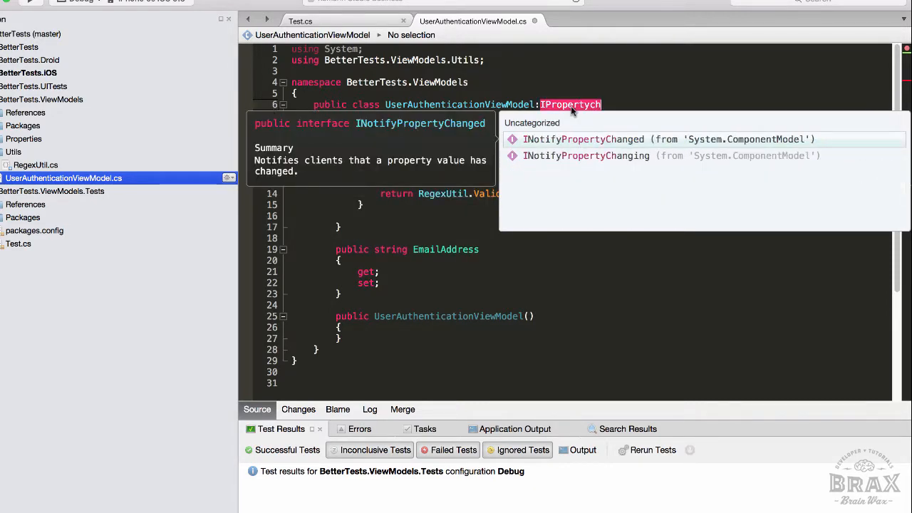
{"action": "left_click", "coordinate": [582, 139]}
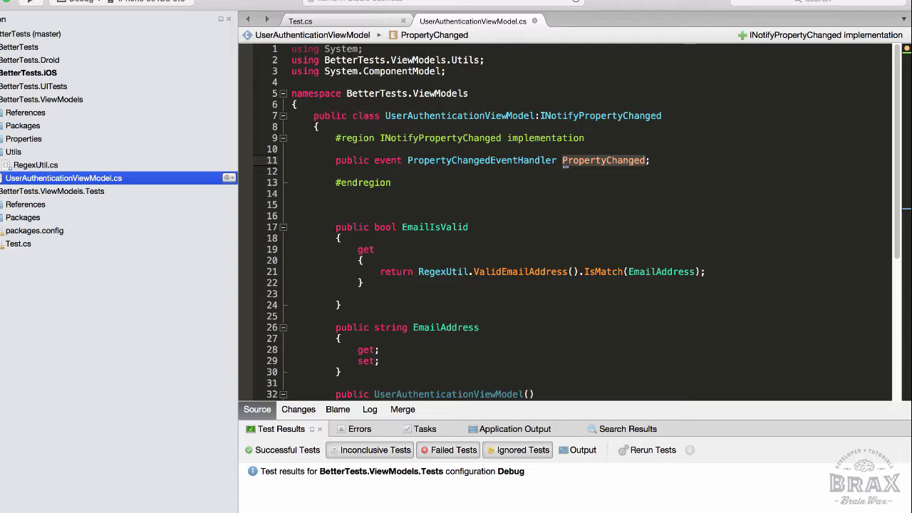
{"action": "type", "text": "= D"}
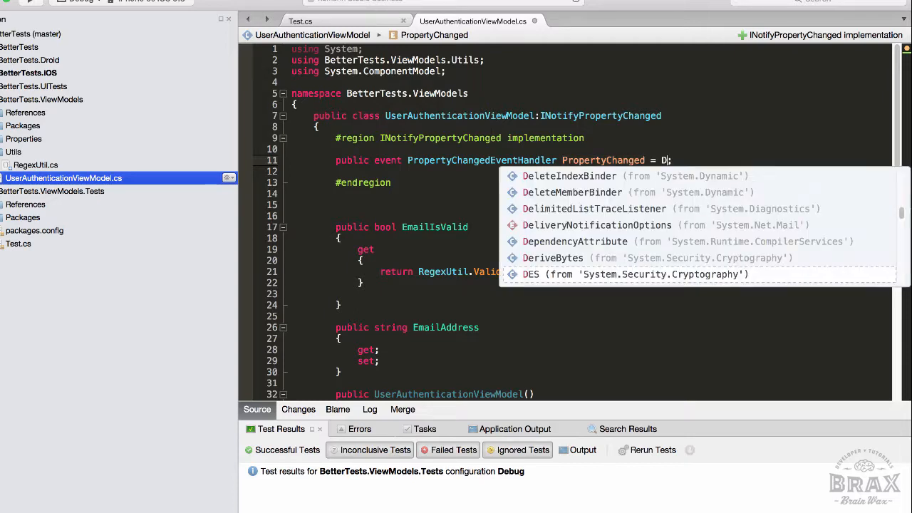
{"action": "type", "text": "elegate {"}
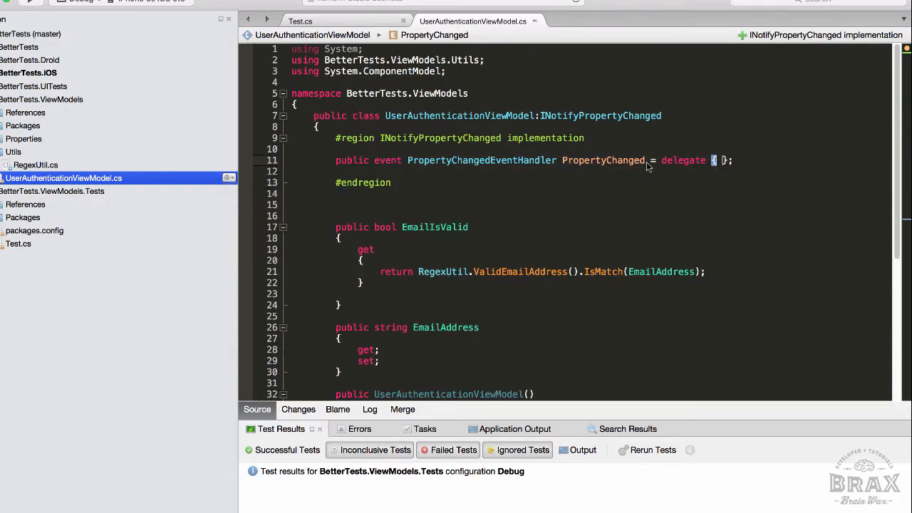
{"action": "scroll", "scroll_direction": "down", "scroll_amount": 3}
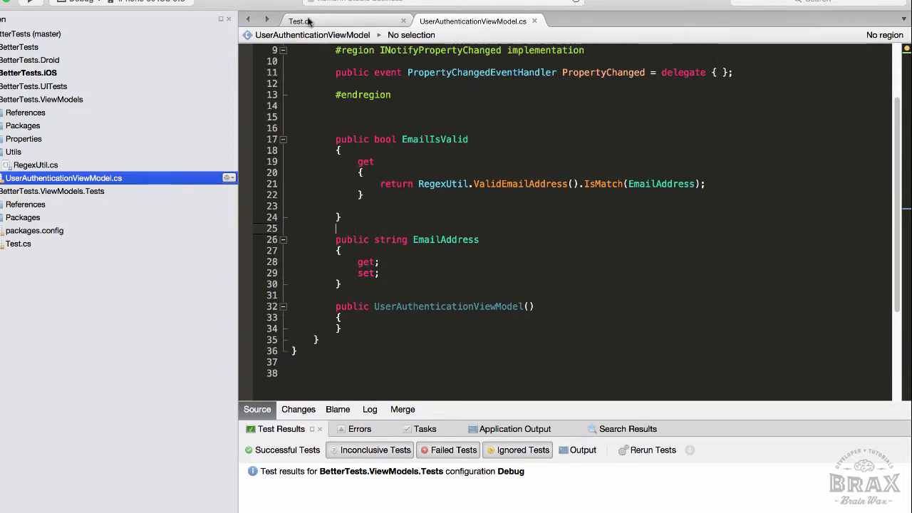
In Test.cs, declare public void TestPropertySetters_DisptachPropertyChangedEvent.
{"action": "left_click", "coordinate": [300, 21]}
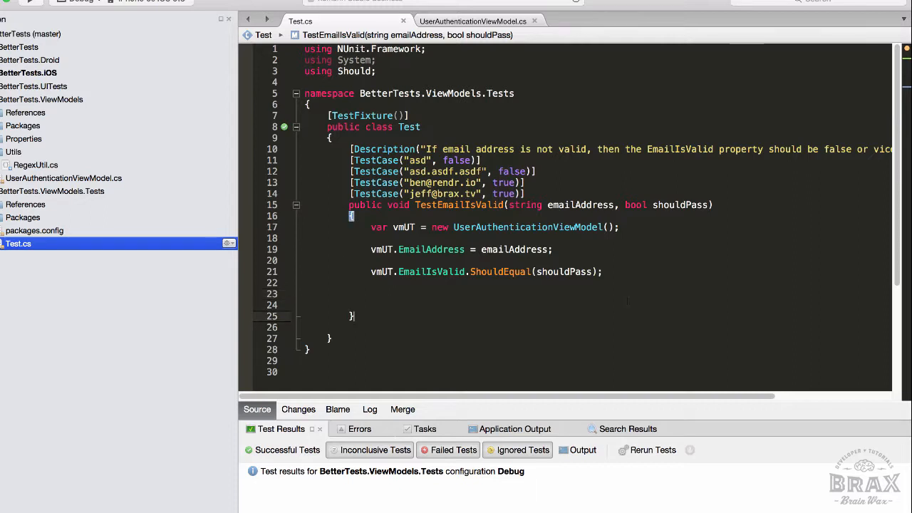
{"action": "scroll", "scroll_direction": "down", "scroll_amount": 3}
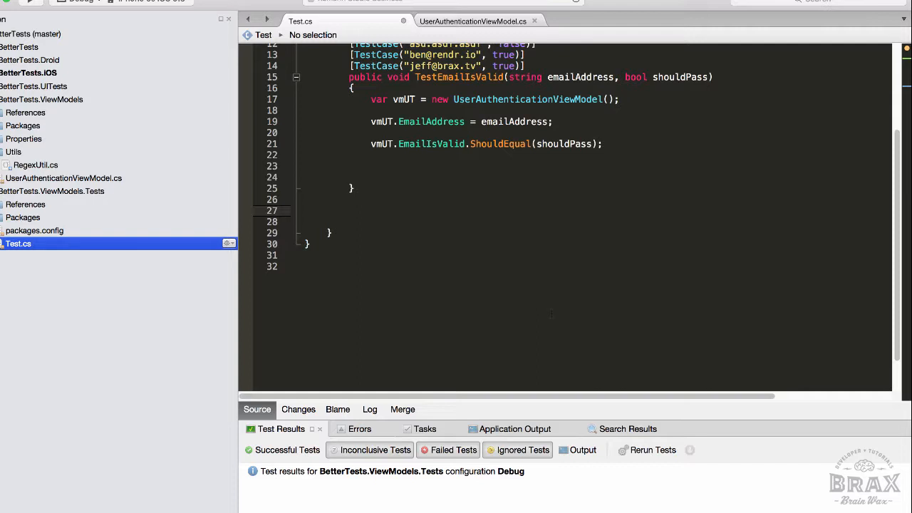
{"action": "type", "text": "public"}
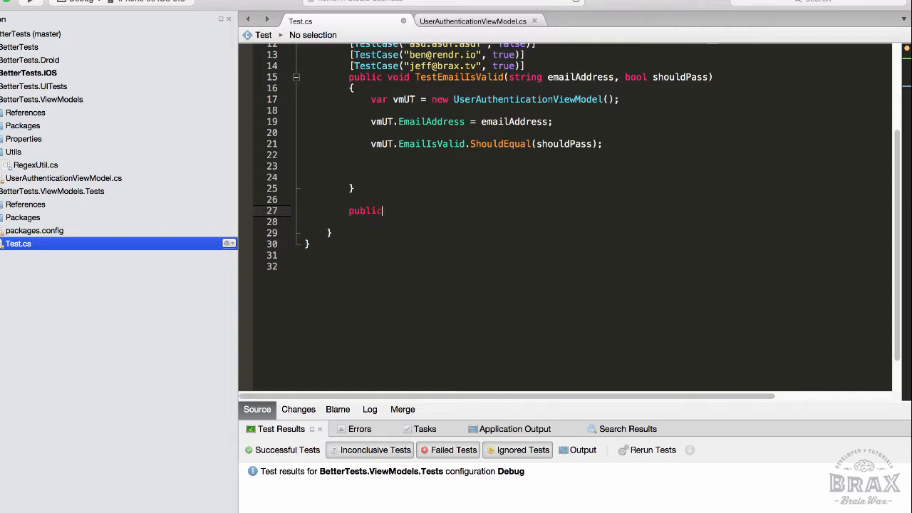
{"action": "type", "text": "void Test"}
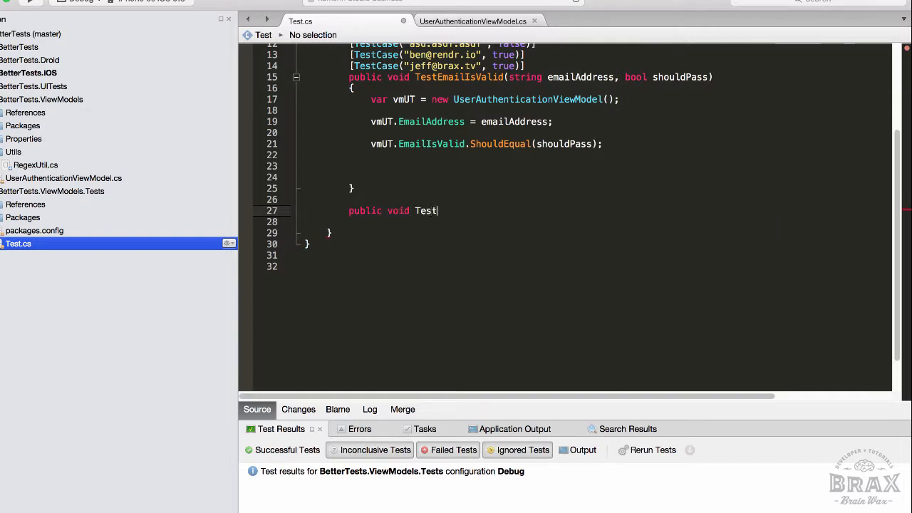
{"action": "type", "text": "Property"}
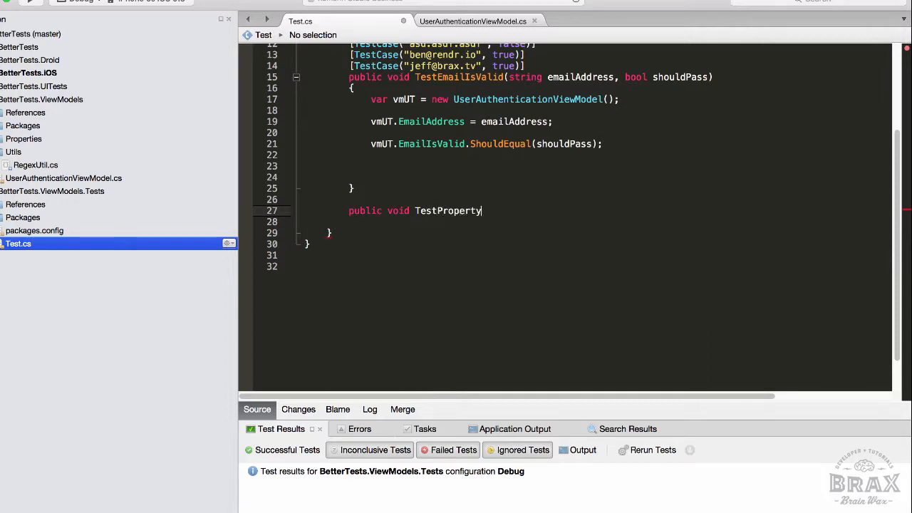
{"action": "type", "text": "Setters"}
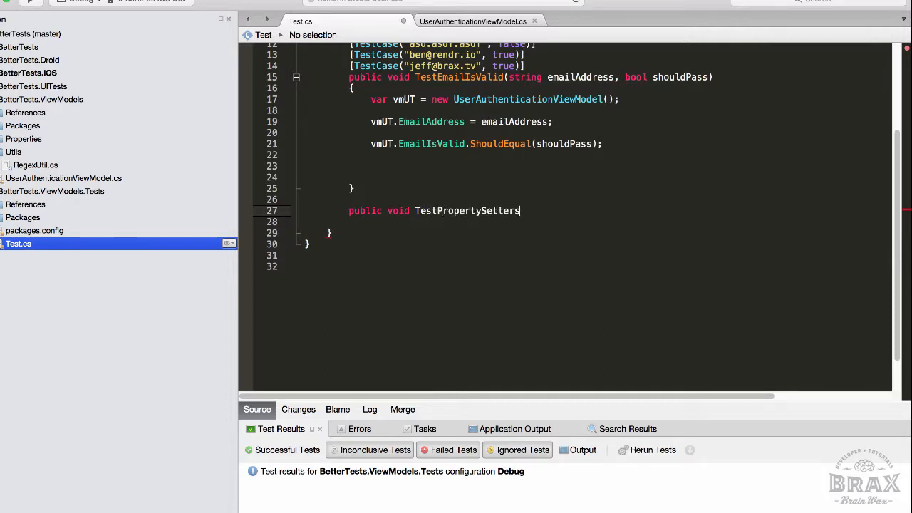
{"action": "type", "text": "_Dispt"}
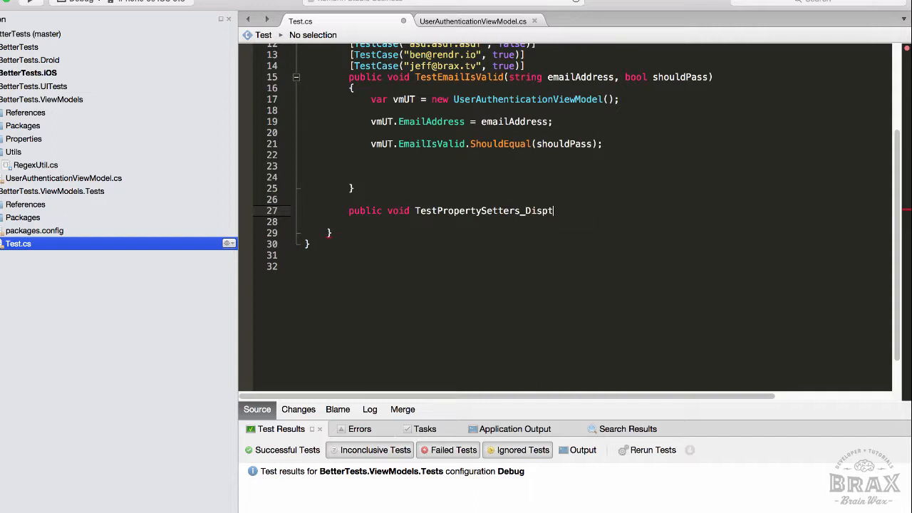
{"action": "type", "text": "achChanged"}
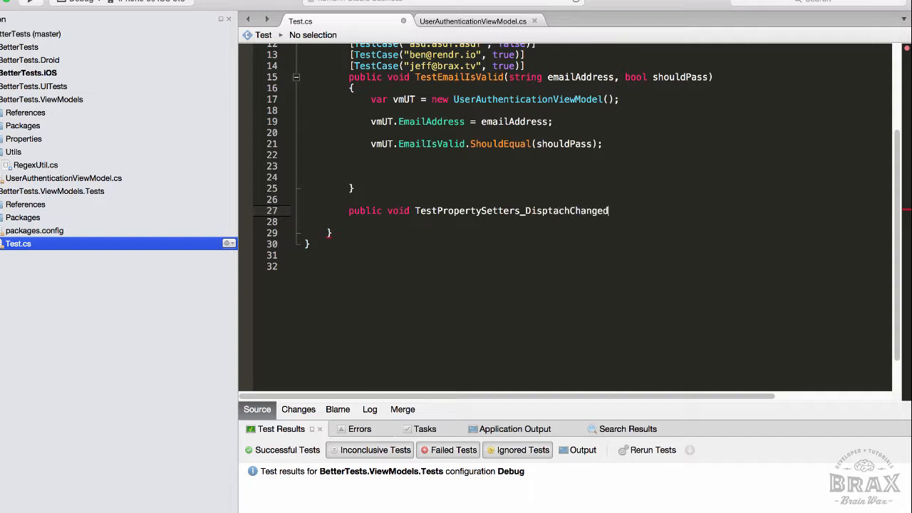
{"action": "key", "text": "BackSpace"}
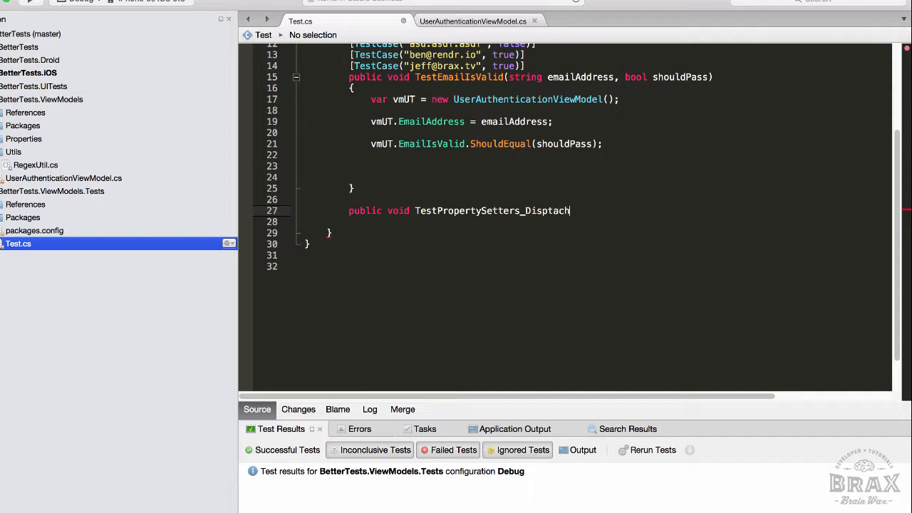
{"action": "type", "text": "Prope"}
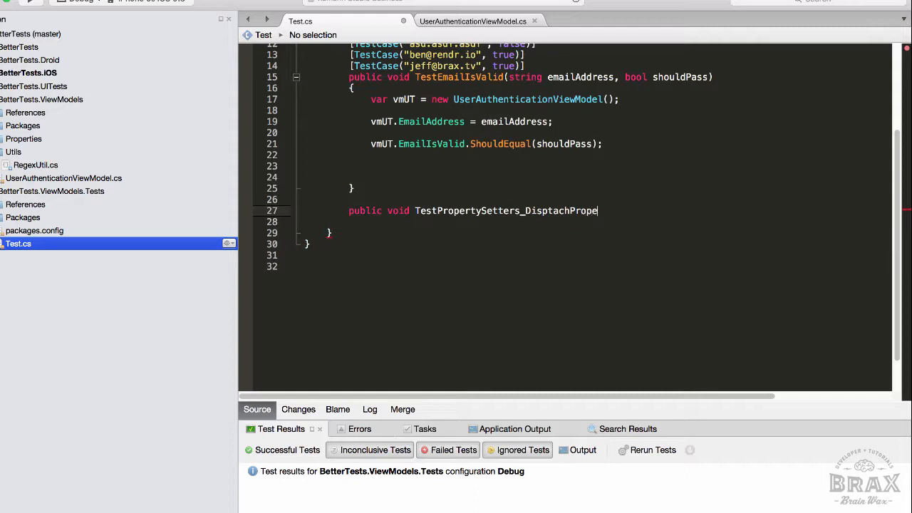
{"action": "type", "text": "rtyCH"}
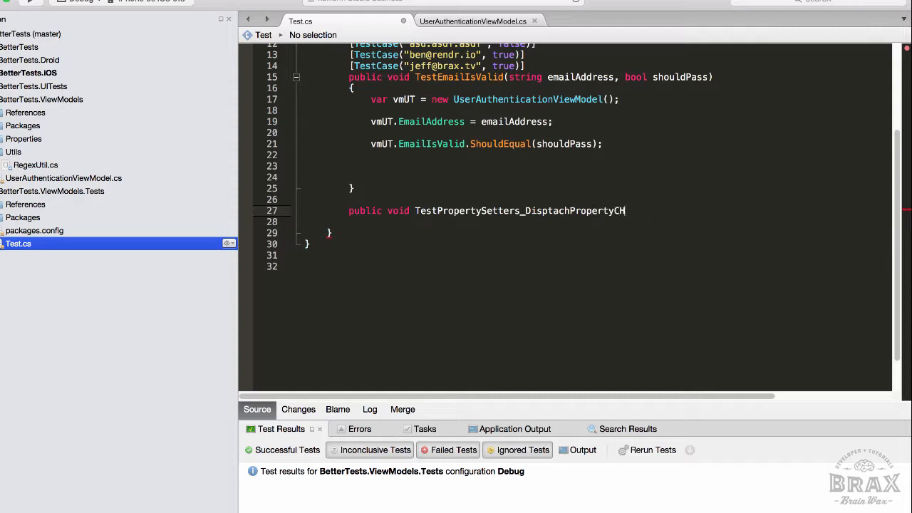
{"action": "type", "text": "angedEvent"}
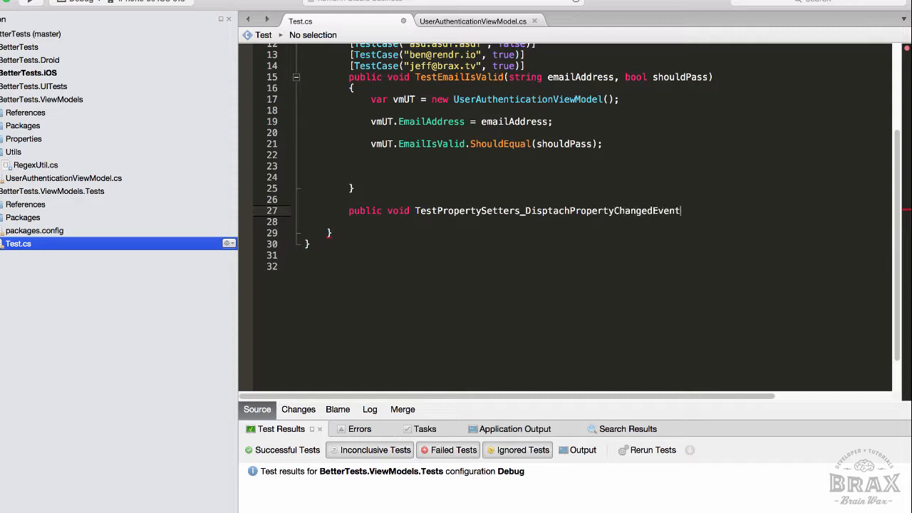
Add the method's parentheses and braces and begin typing 'var vmUT = new' inside.
{"action": "type", "text": "{"}
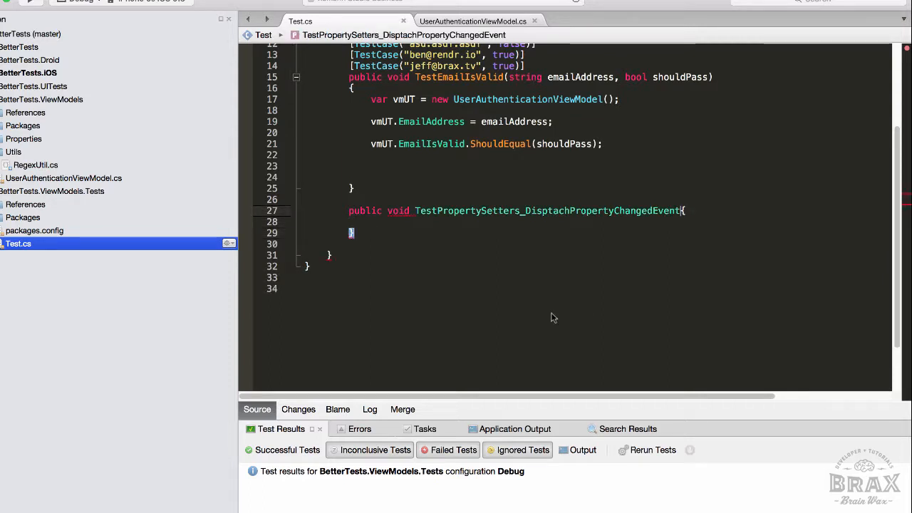
{"action": "type", "text": "()"}
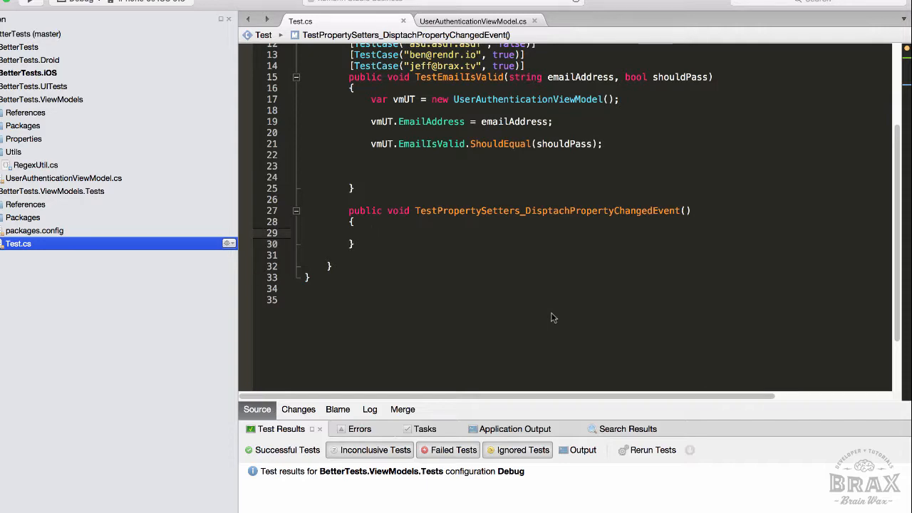
{"action": "type", "text": "var vmUt"}
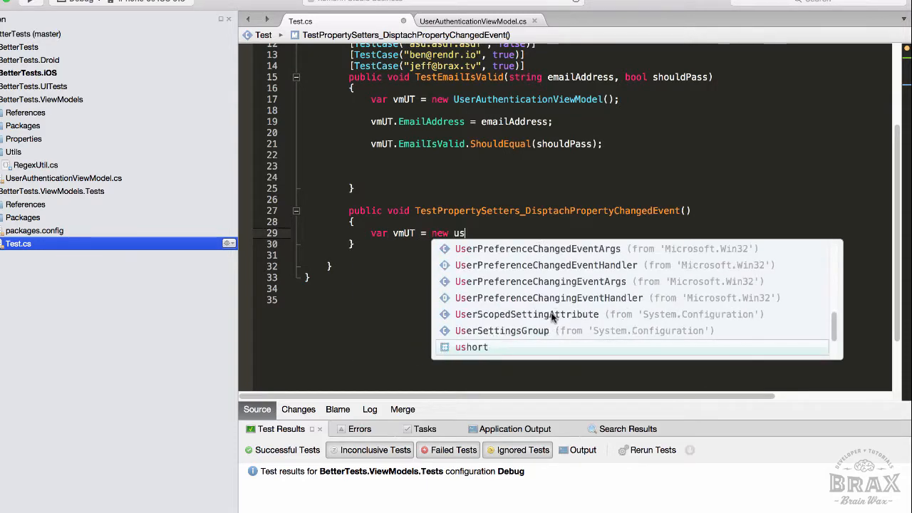
Finish the view model instantiation and declare a string nameOfPropThatChanged variable.
{"action": "type", "text": "era"}
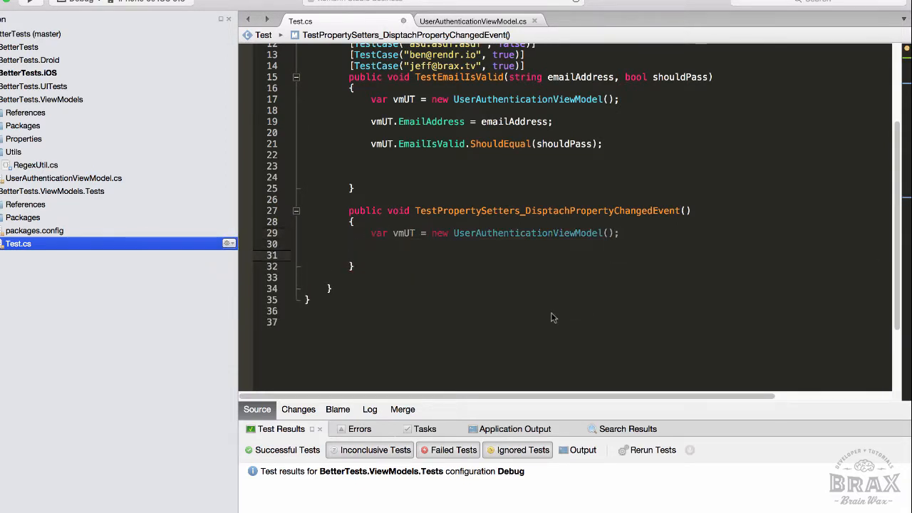
{"action": "type", "text": "var"}
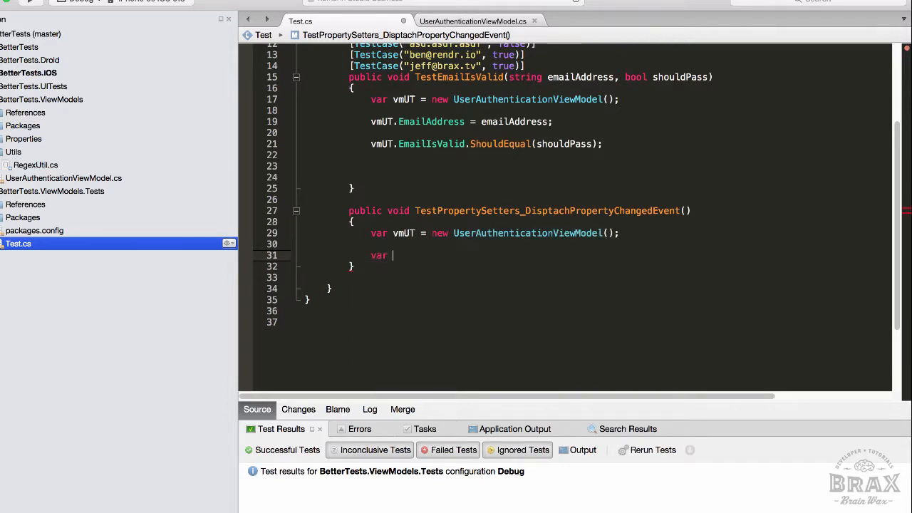
{"action": "type", "text": "prop"}
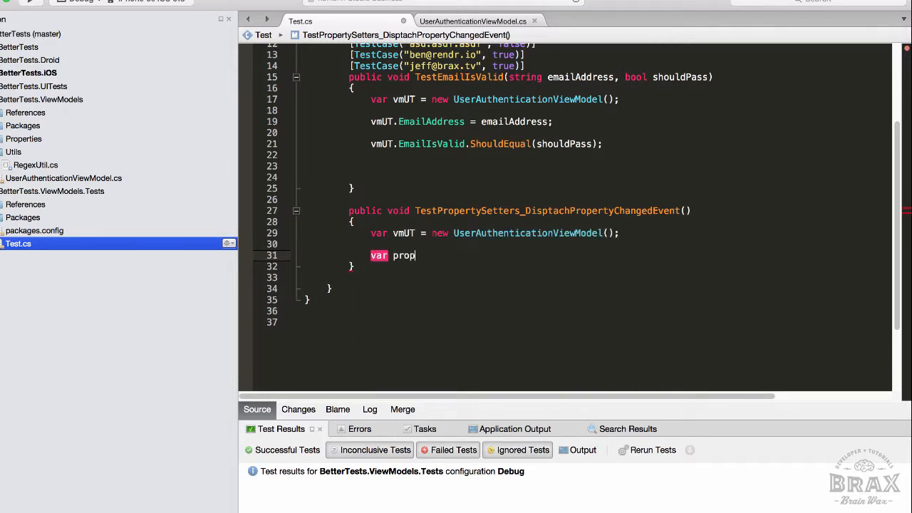
{"action": "type", "text": "N"}
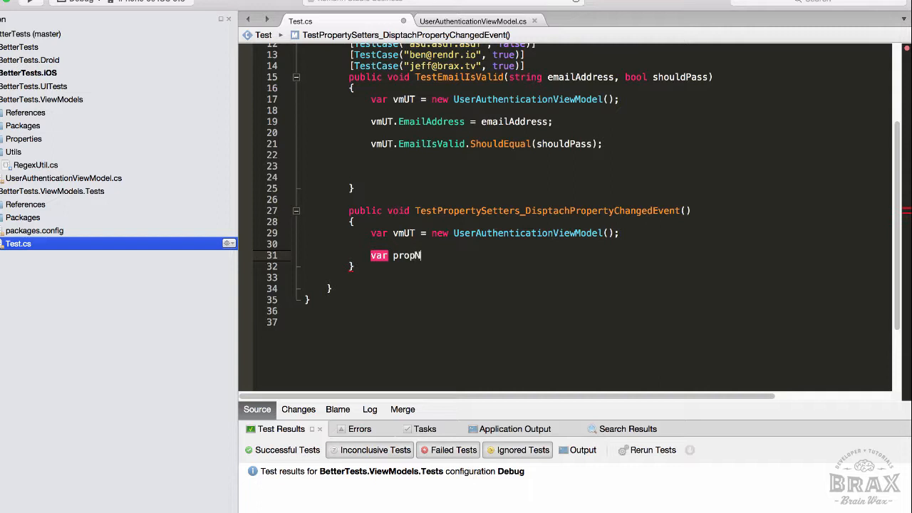
{"action": "type", "text": "ameThat"}
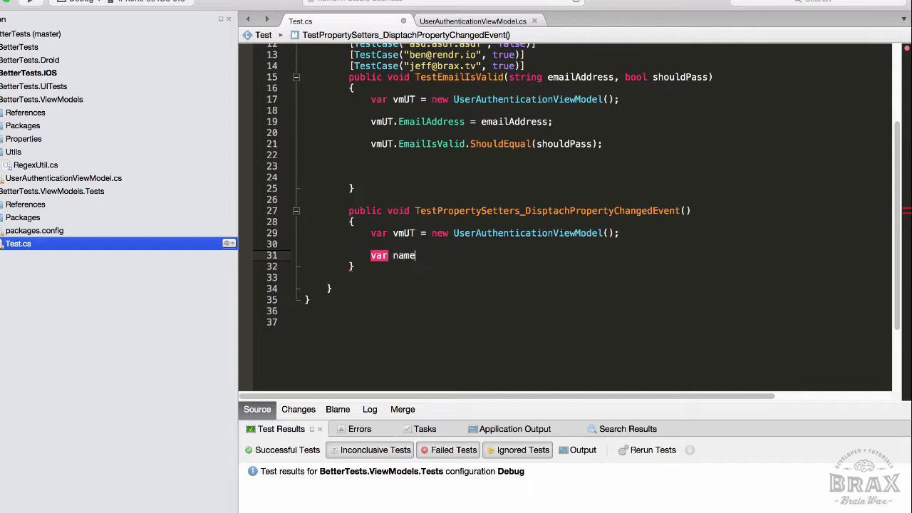
{"action": "type", "text": "OfPropThat"}
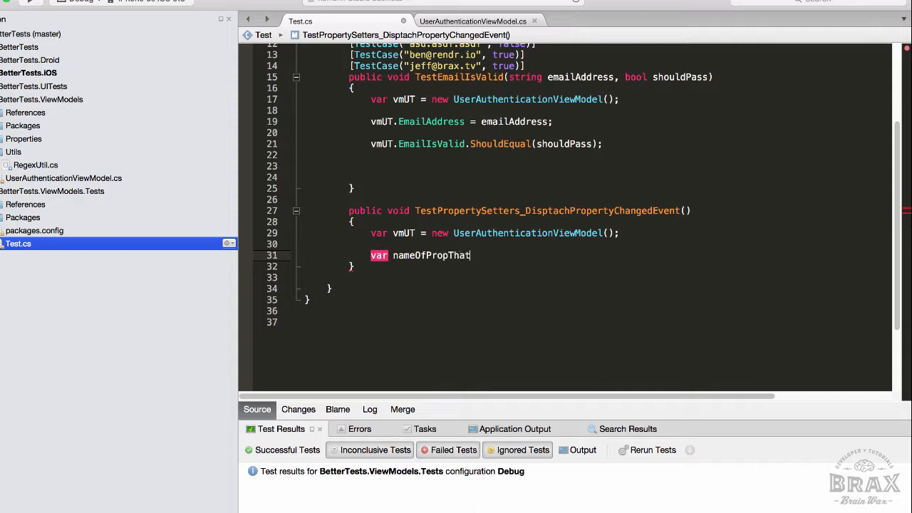
{"action": "type", "text": "Changed = string.Empty;"}
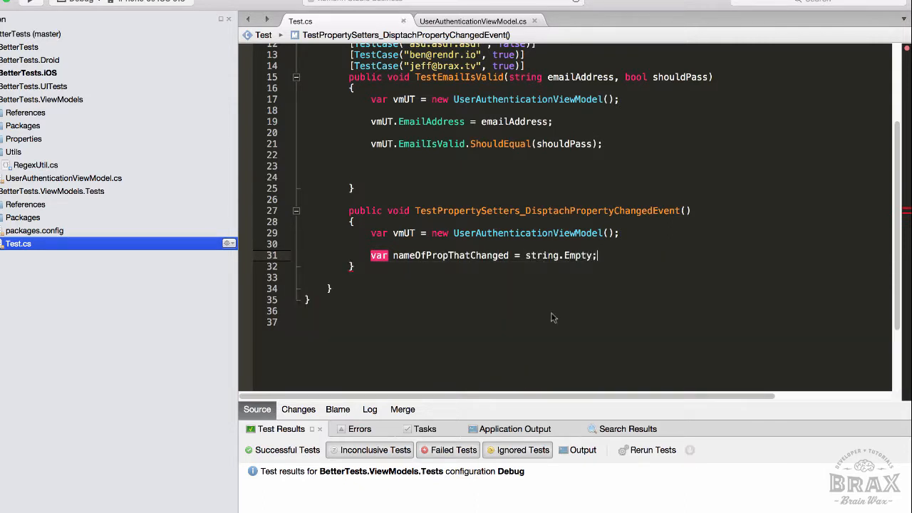
Record the changed property name in a PropertyChanged handler and set vmUT.EmailAddress to a rendr.io address.
{"action": "type", "text": "vmUT.PropertyChanged += (object sender, PropertyChangedEventArgs e) => ;"}
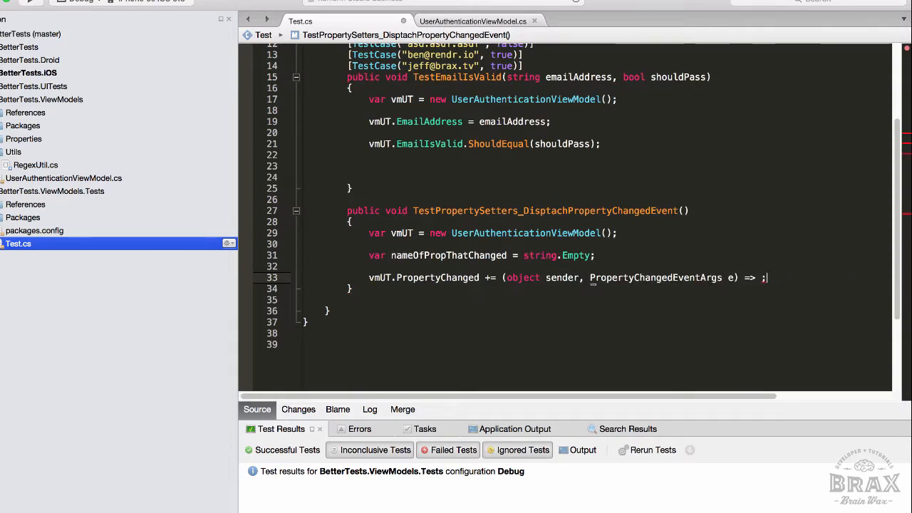
{"action": "type", "text": "namo"}
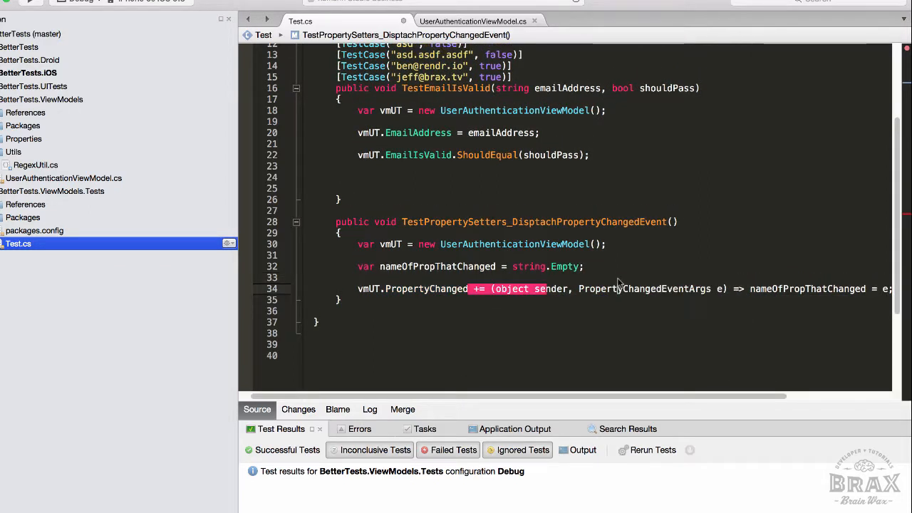
{"action": "type", "text": ".p"}
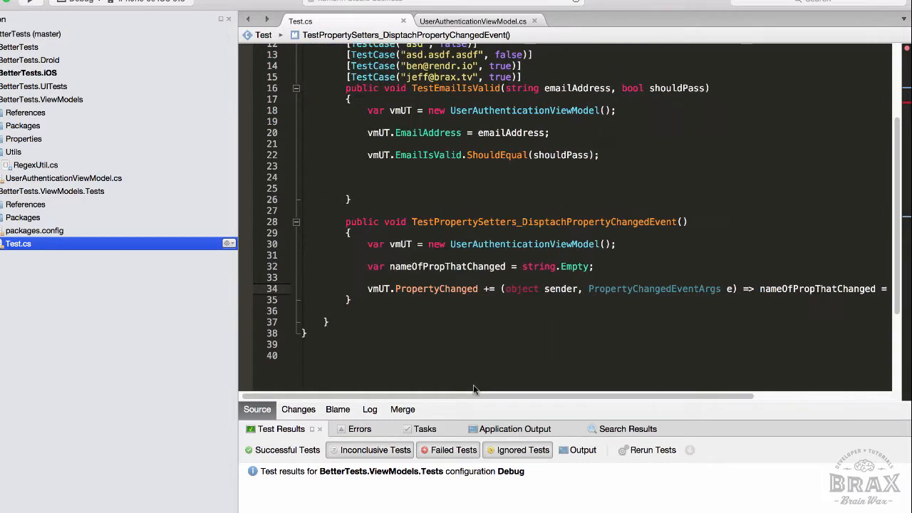
{"action": "type", "text": "vm"}
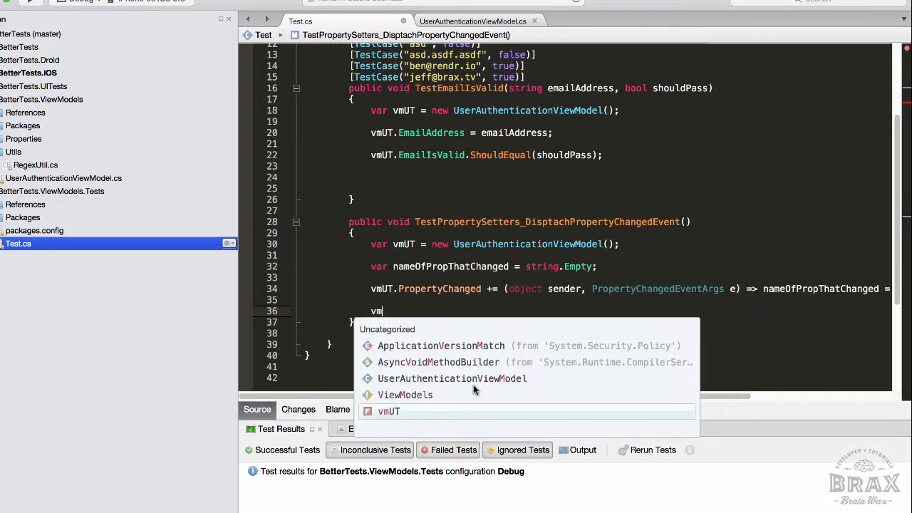
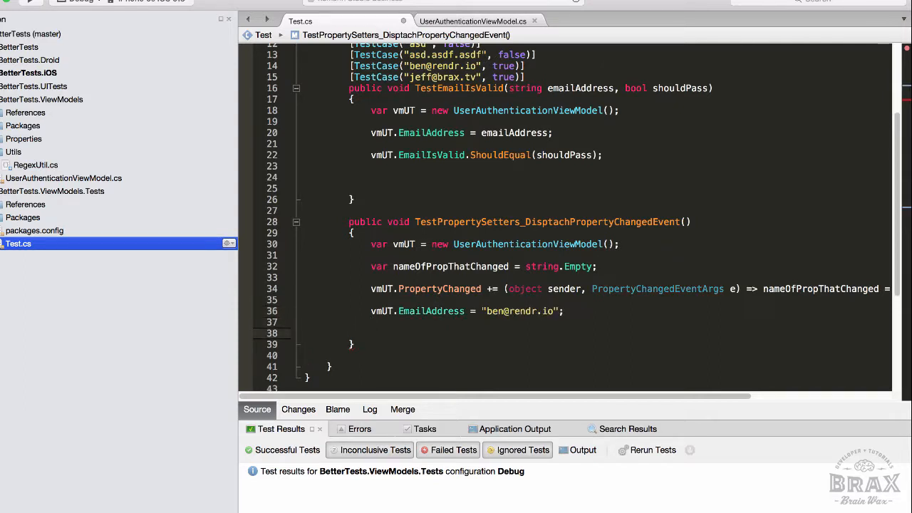
Assert nameOfPropThatChanged.ShouldEqual("EmailAddress") and mark the method with [Test].
{"action": "type", "text": "nameOfPropThatChanged."}
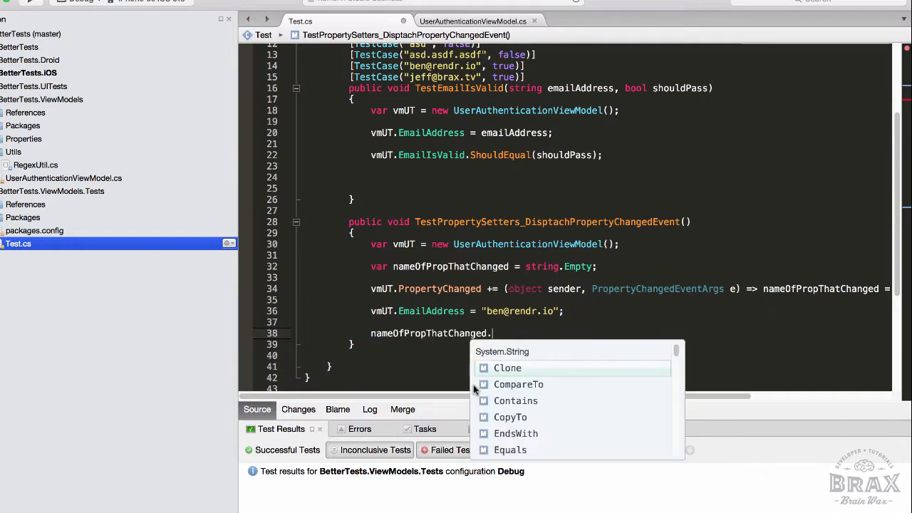
{"action": "type", "text": "ShouldEqual("}
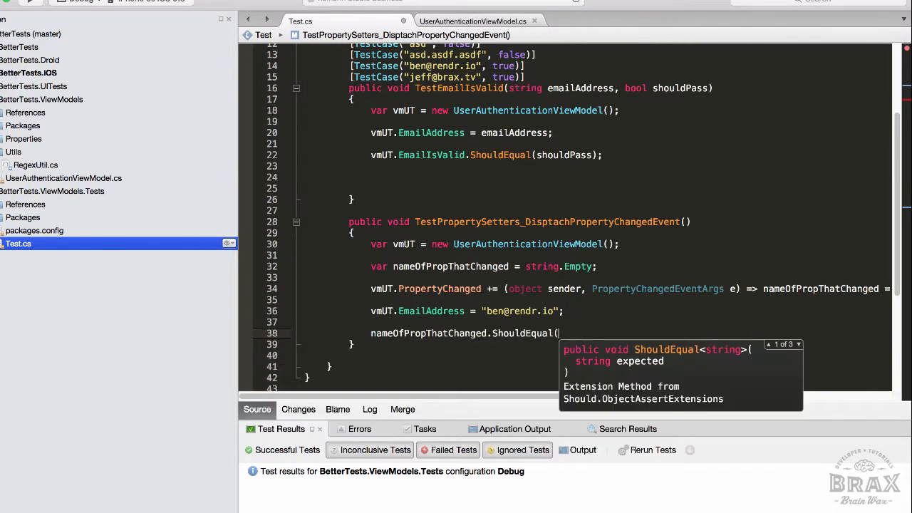
{"action": "type", "text": "\"EmailAddress\");"}
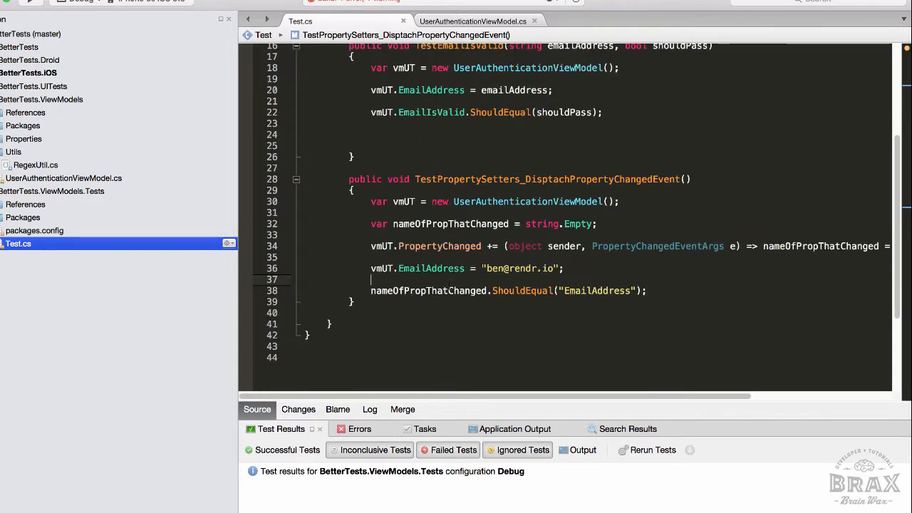
{"action": "left_click", "coordinate": [653, 449]}
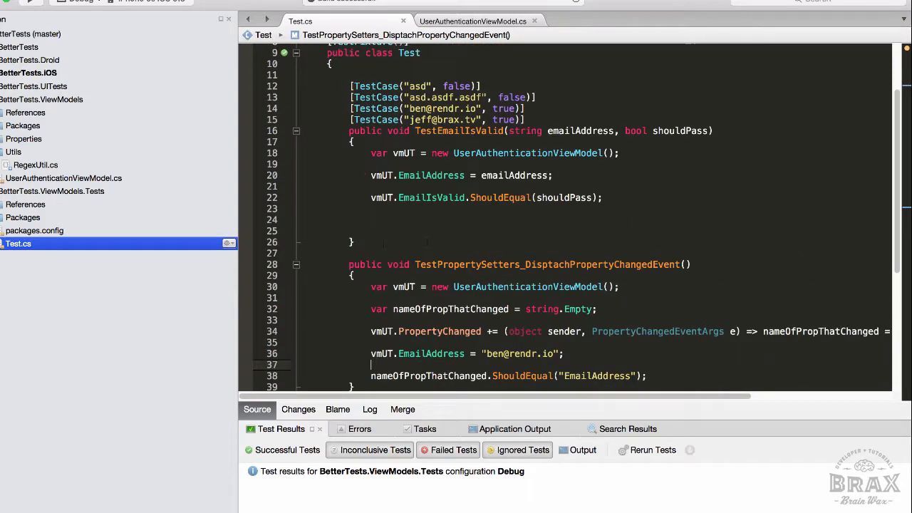
{"action": "type", "text": "[Test"}
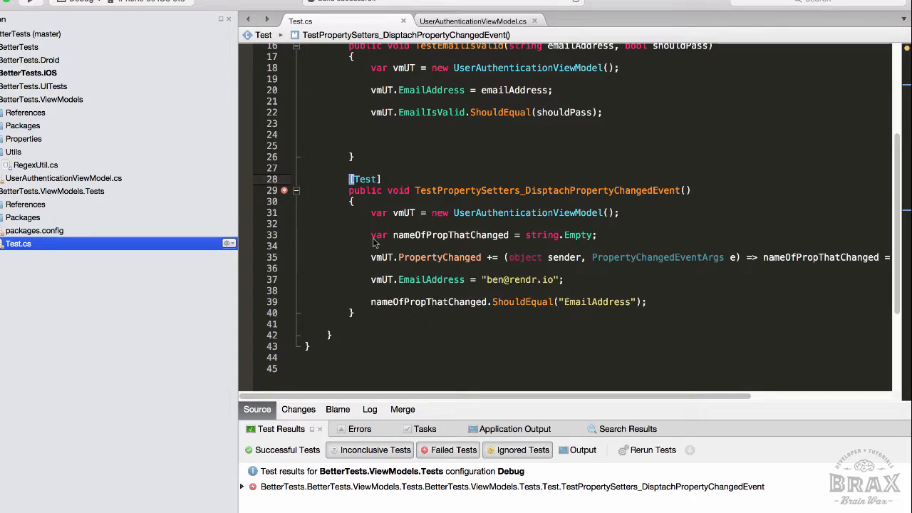
Add a private string emailAddress field initialised to "" backing the EmailAddress property.
{"action": "left_click", "coordinate": [472, 21]}
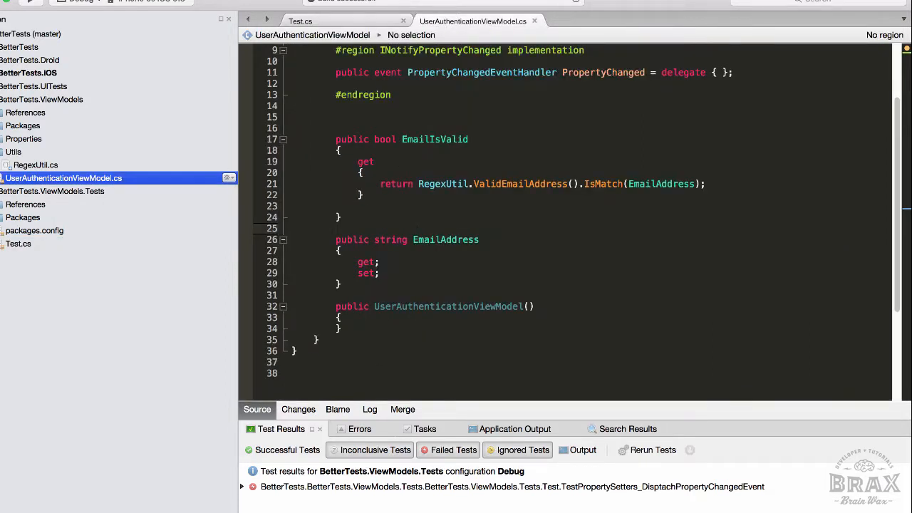
{"action": "type", "text": "private string p"}
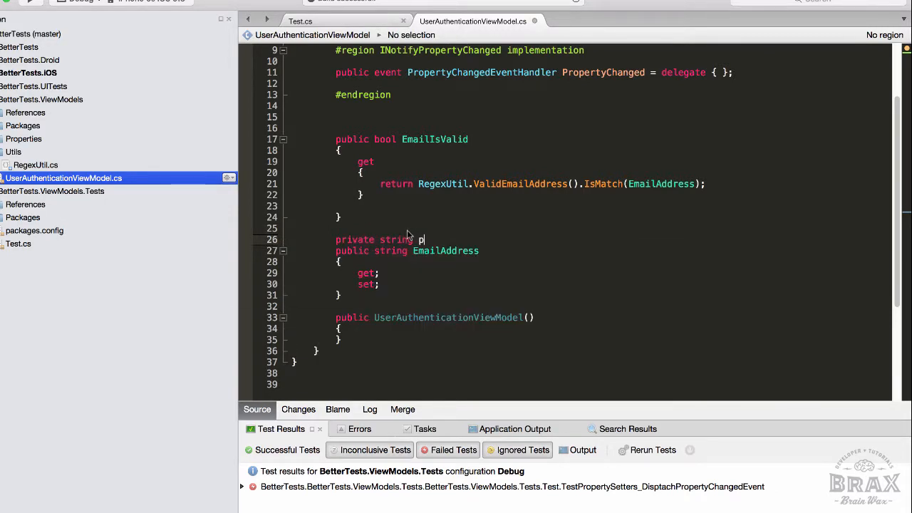
{"action": "type", "text": "emailAddres"}
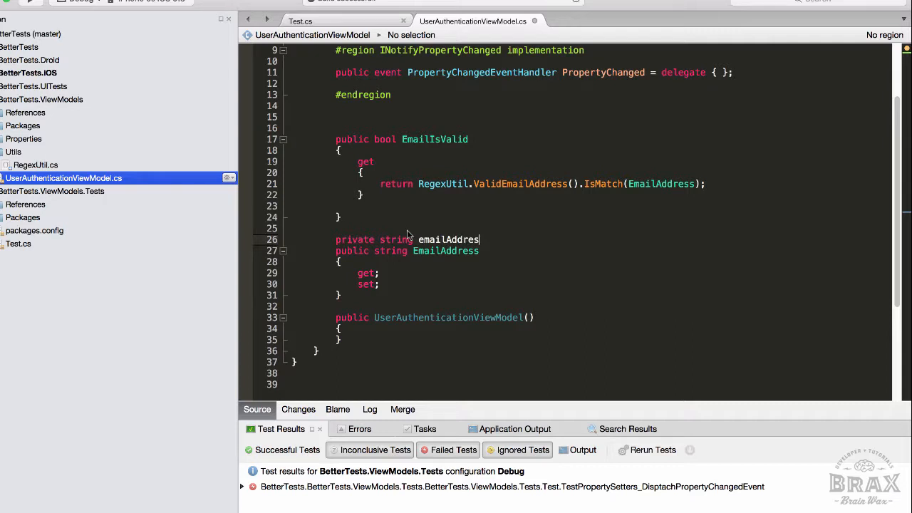
{"action": "type", "text": "= \"\""}
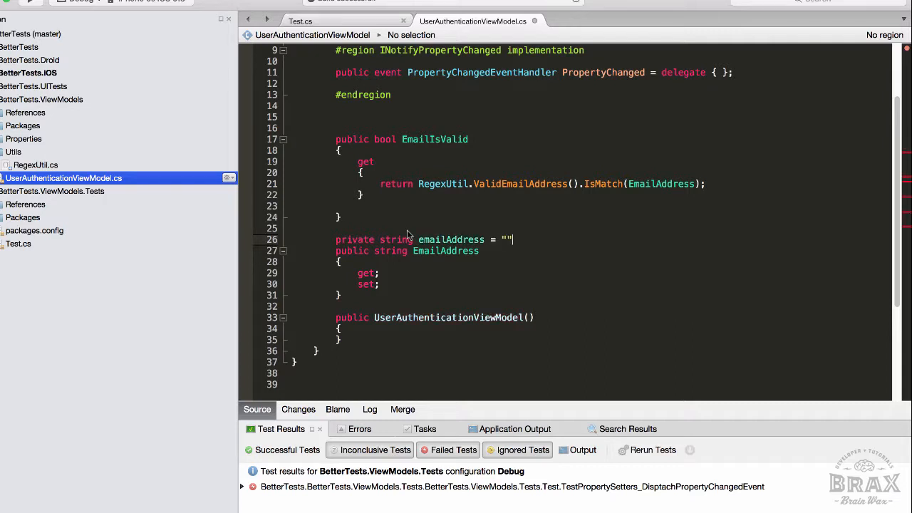
{"action": "type", "text": "string.Empty;"}
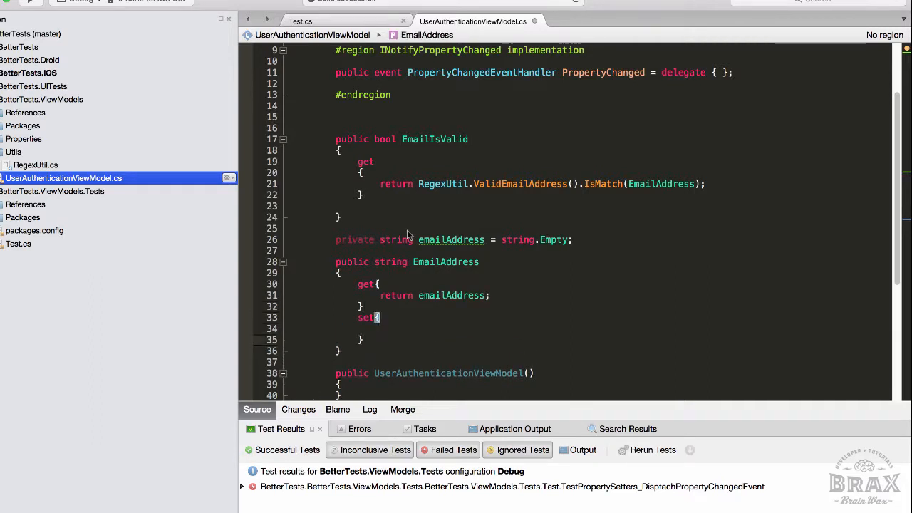
{"action": "type", "text": "emailAddress = value;"}
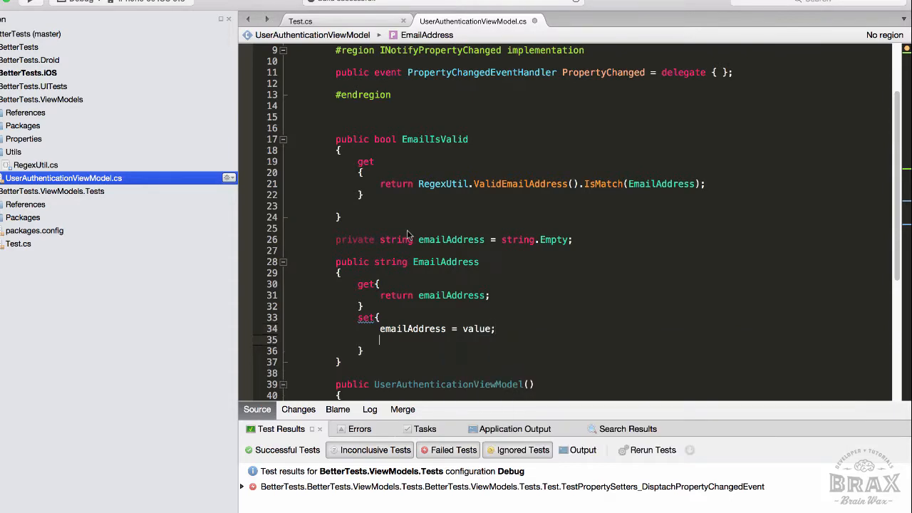
Raise PropertyChanged with "EmailAddress" in the EmailAddress setter.
{"action": "type", "text": "propert"}
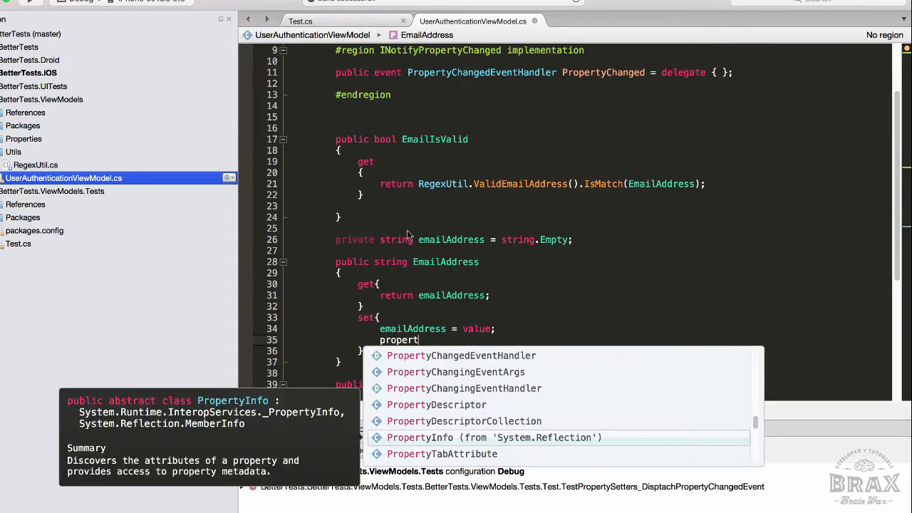
{"action": "type", "text": "ycha"}
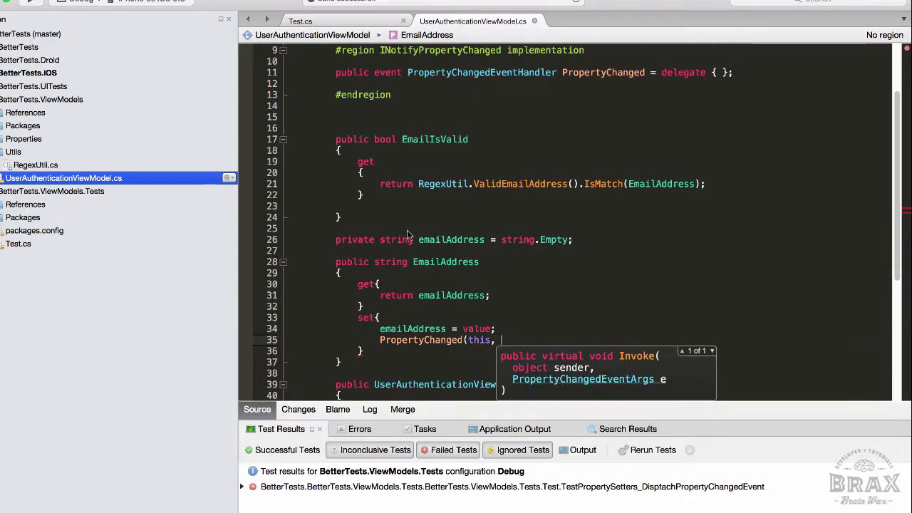
{"action": "type", "text": "new"}
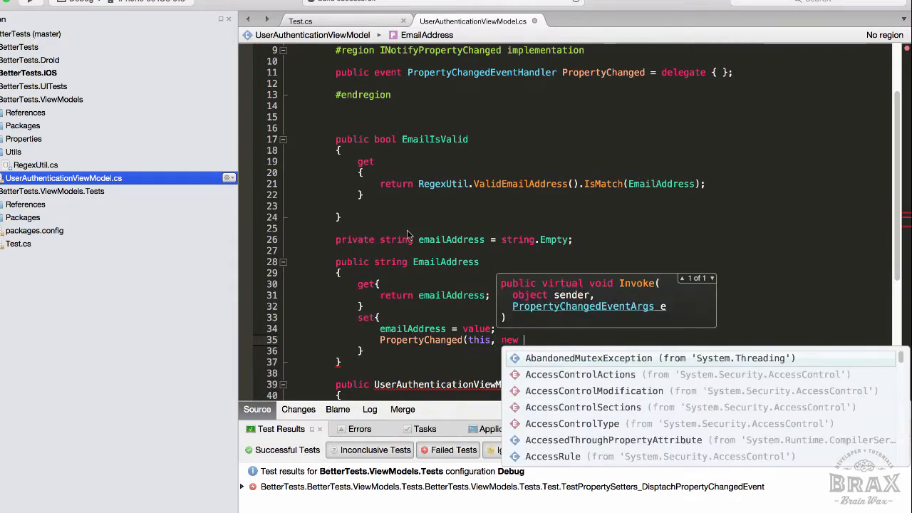
{"action": "type", "text": "propertychangedEventArgs"}
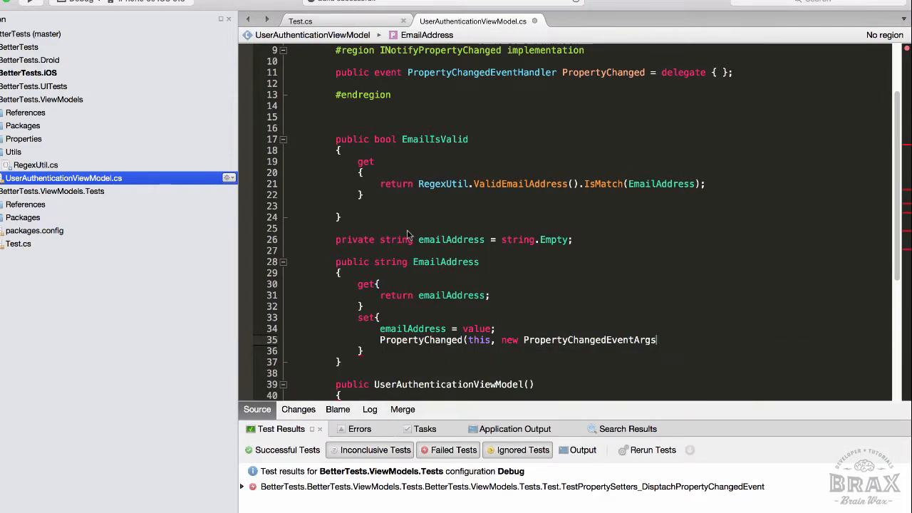
{"action": "type", "text": "(\"EmailAddre"}
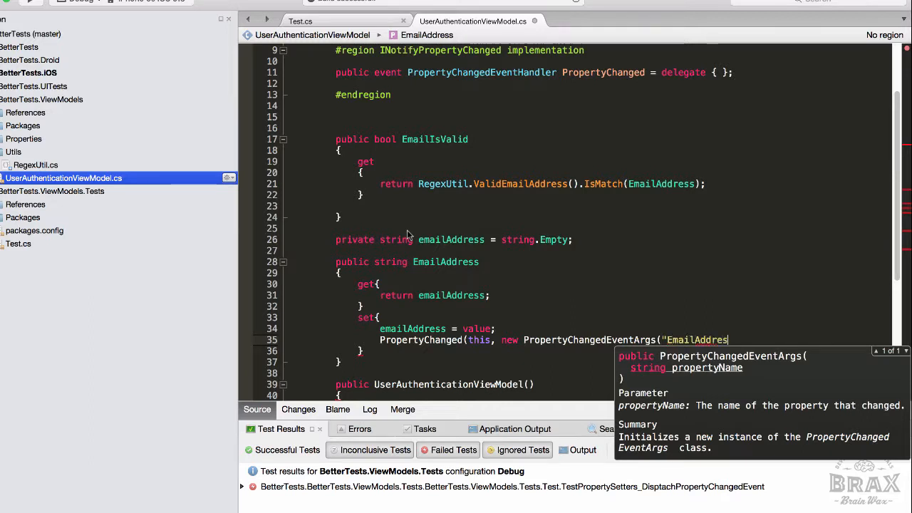
{"action": "type", "text": "s\"));"}
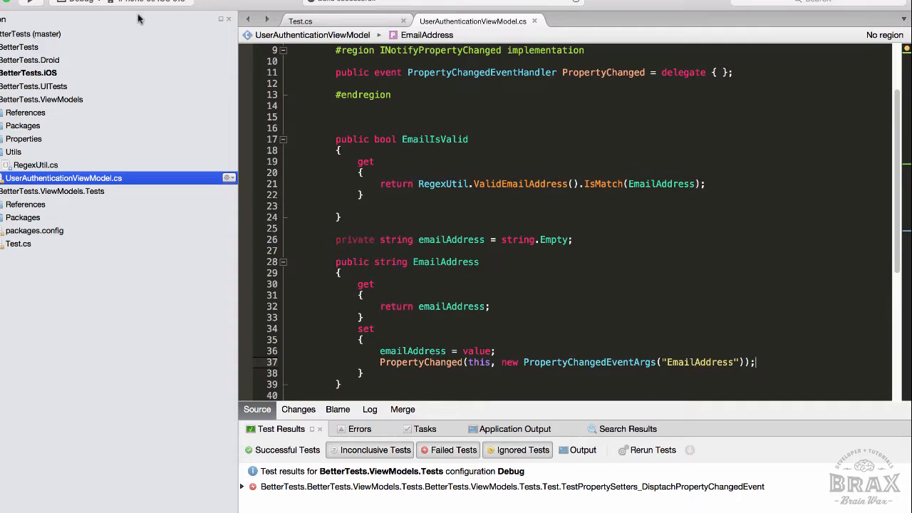
{"action": "left_click", "coordinate": [300, 21]}
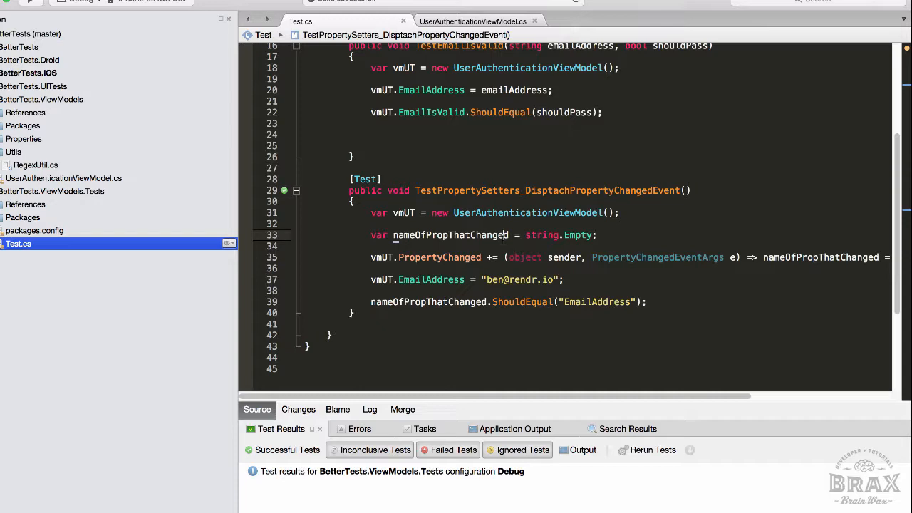
Rename the duplicated PropertyChanged notification to "EmailIsValid", then return to Test.cs.
{"action": "left_click", "coordinate": [473, 21]}
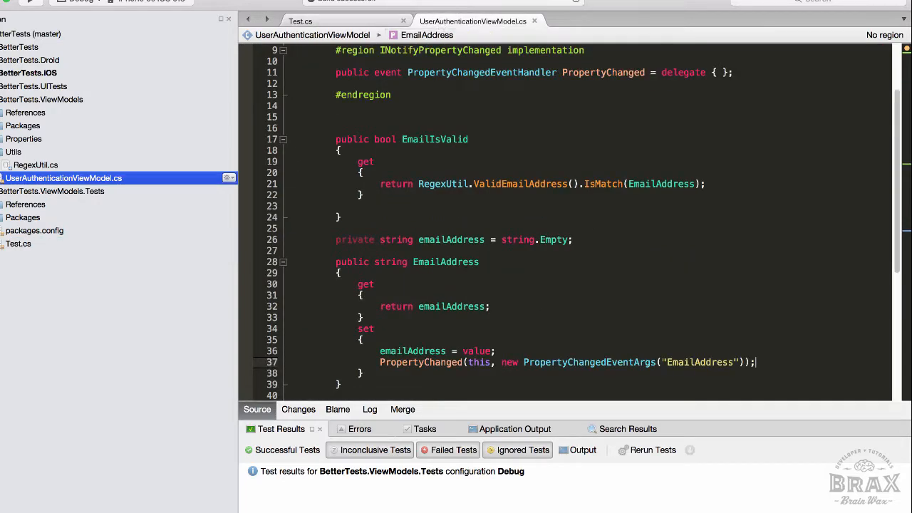
{"action": "scroll", "scroll_direction": "down", "scroll_amount": 3}
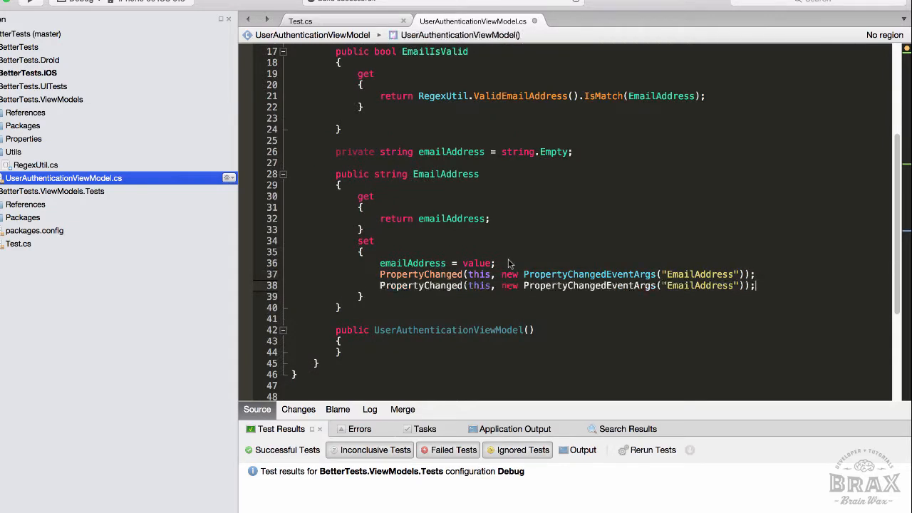
{"action": "left_click", "coordinate": [434, 51]}
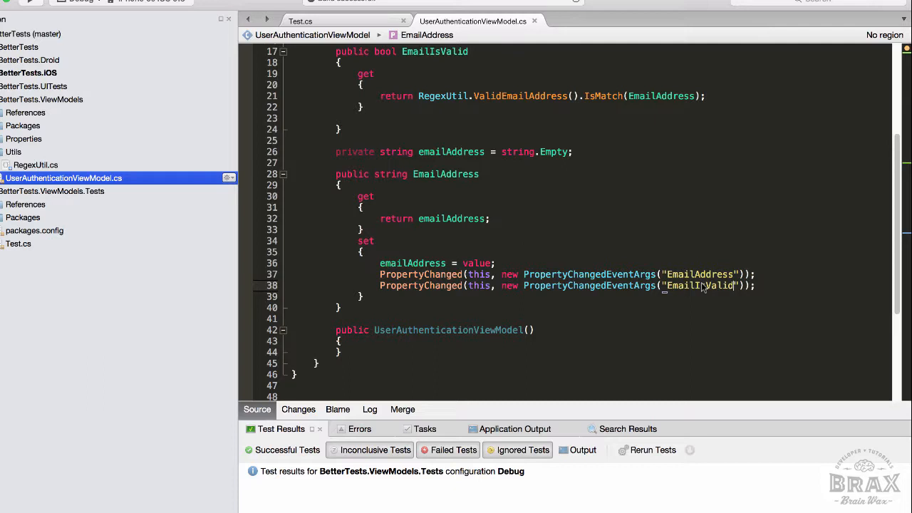
{"action": "left_click", "coordinate": [300, 21]}
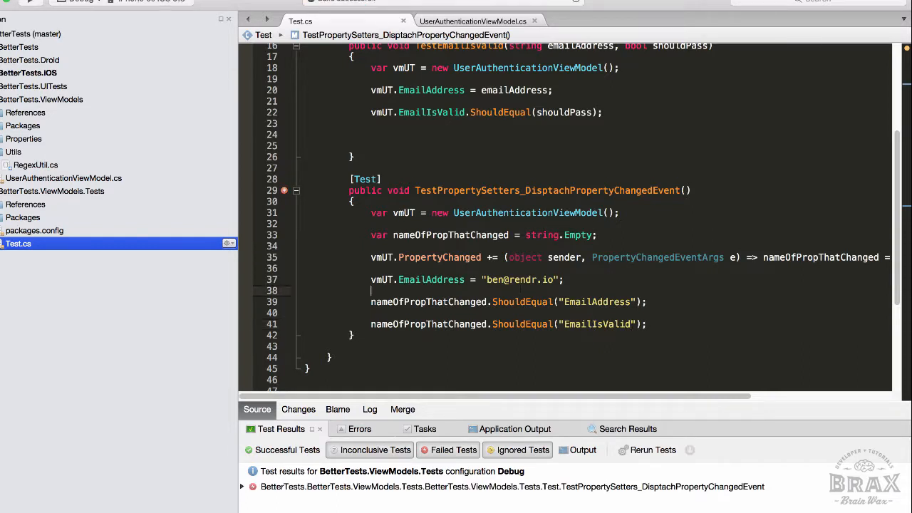
Replace the string variable with a new List<string> named PropsThatChanged.
{"action": "scroll", "scroll_direction": "right", "scroll_amount": 3}
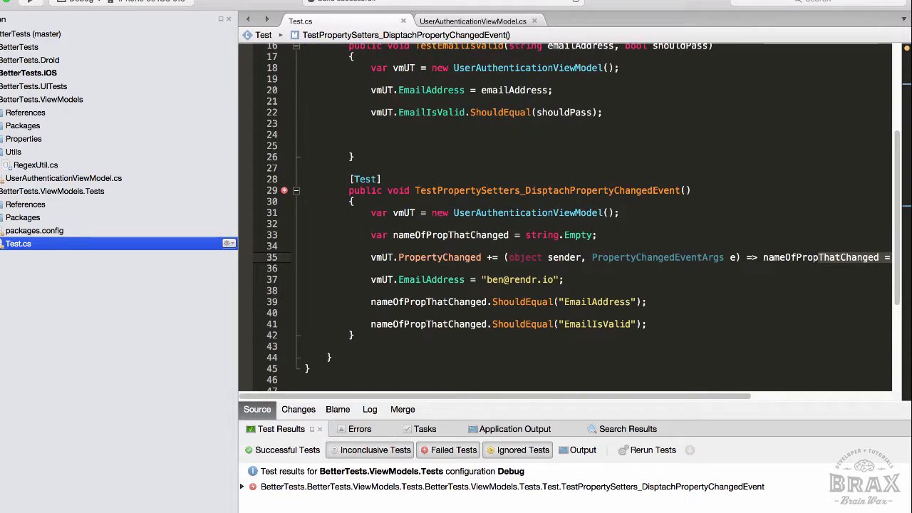
{"action": "double_click", "coordinate": [450, 236]}
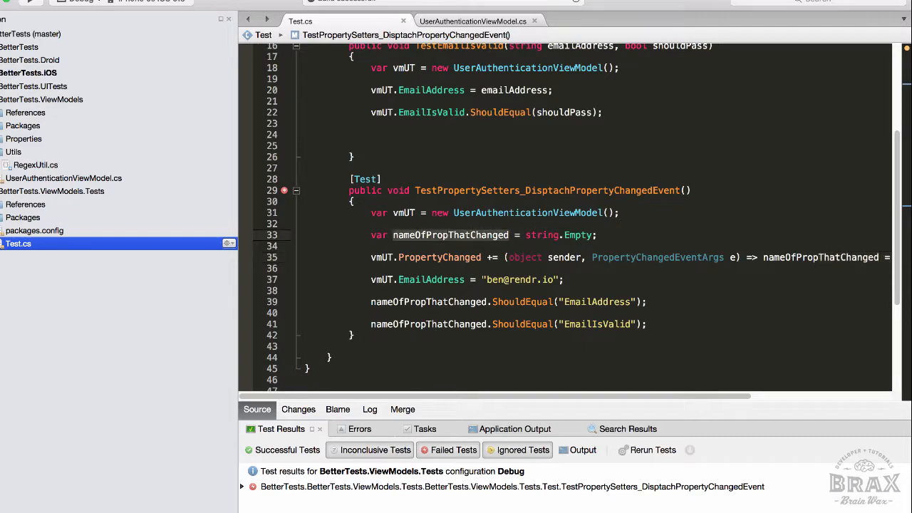
{"action": "type", "text": "List<string>"}
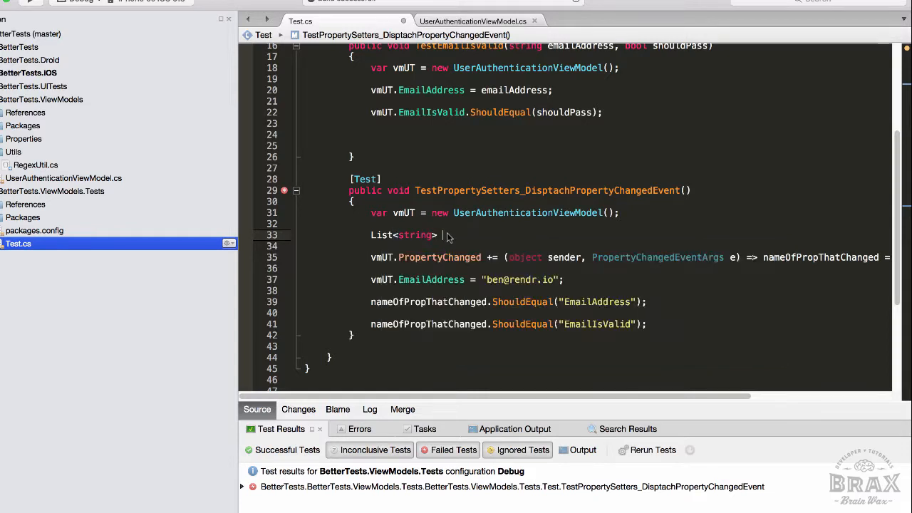
{"action": "type", "text": "PropsChanged"}
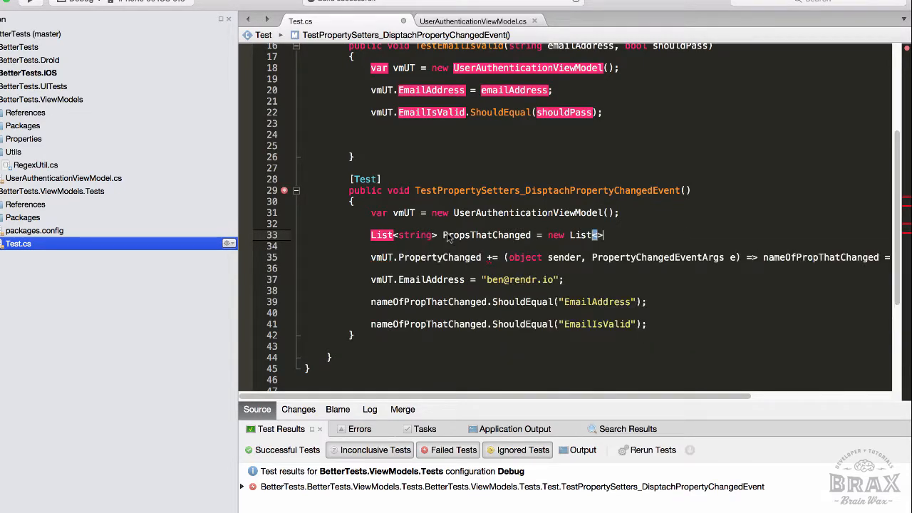
{"action": "type", "text": "string>();"}
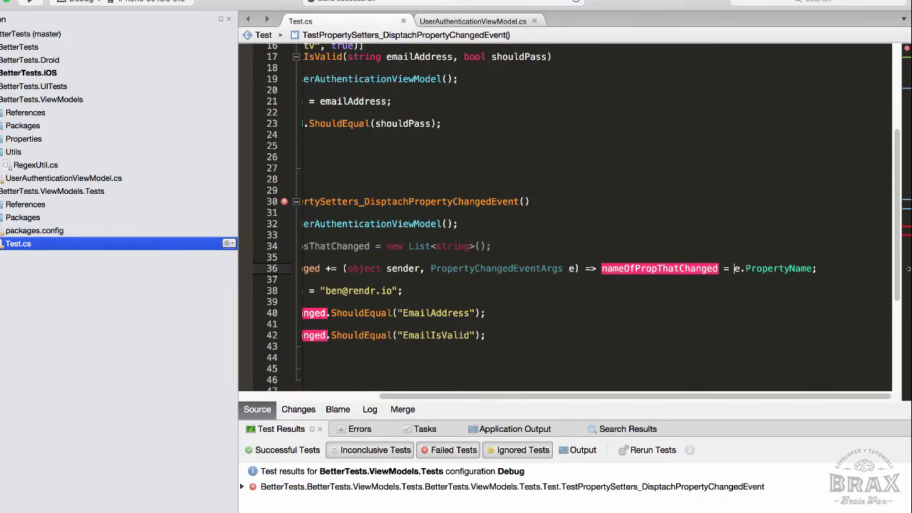
Add e.PropertyName to PropsThatChanged, change assertions to ShouldContain, and rerun the tests.
{"action": "type", "text": "PropsThatChanged.Add("}
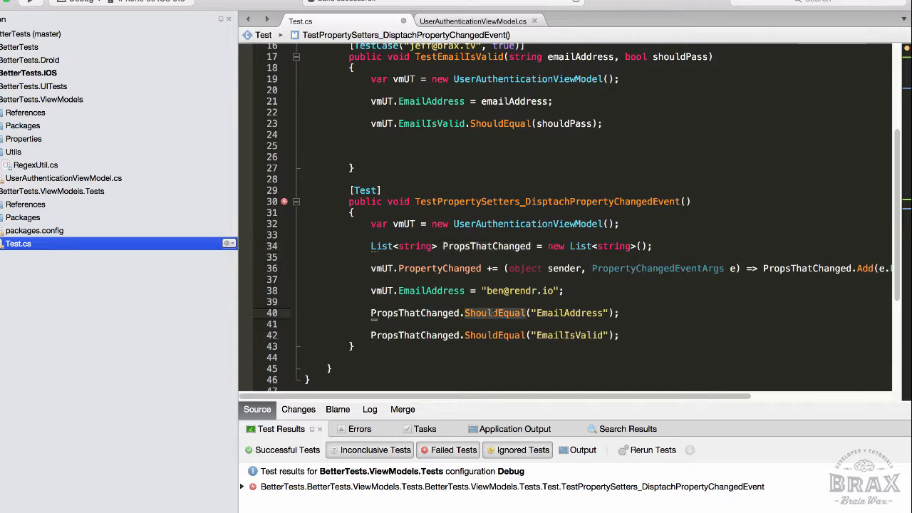
{"action": "type", "text": "Contain"}
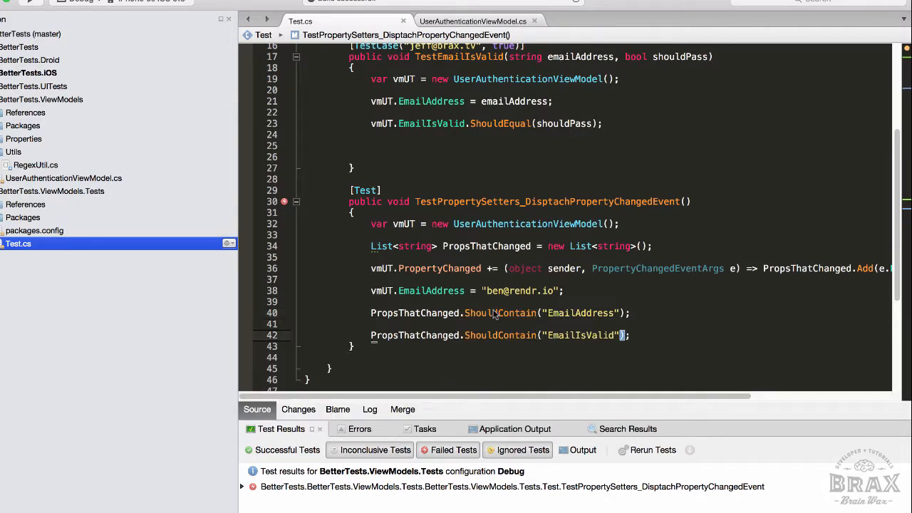
{"action": "left_click", "coordinate": [652, 450]}
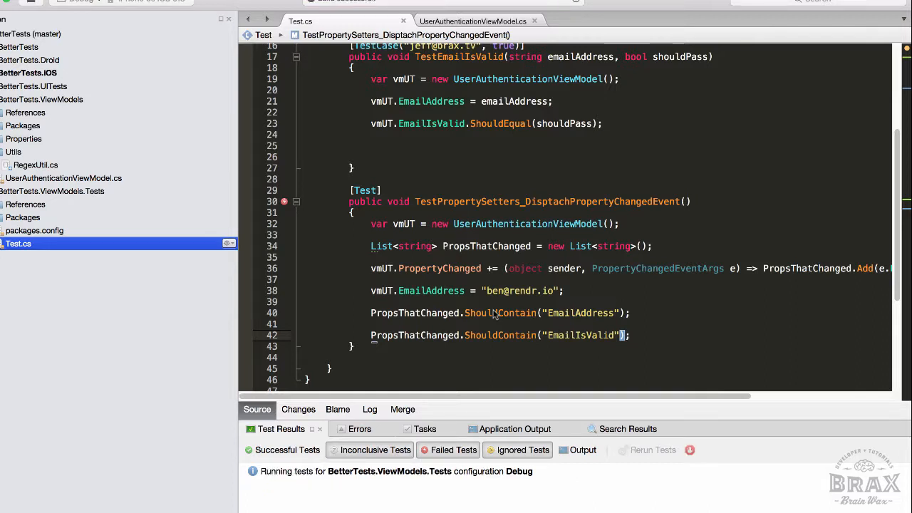